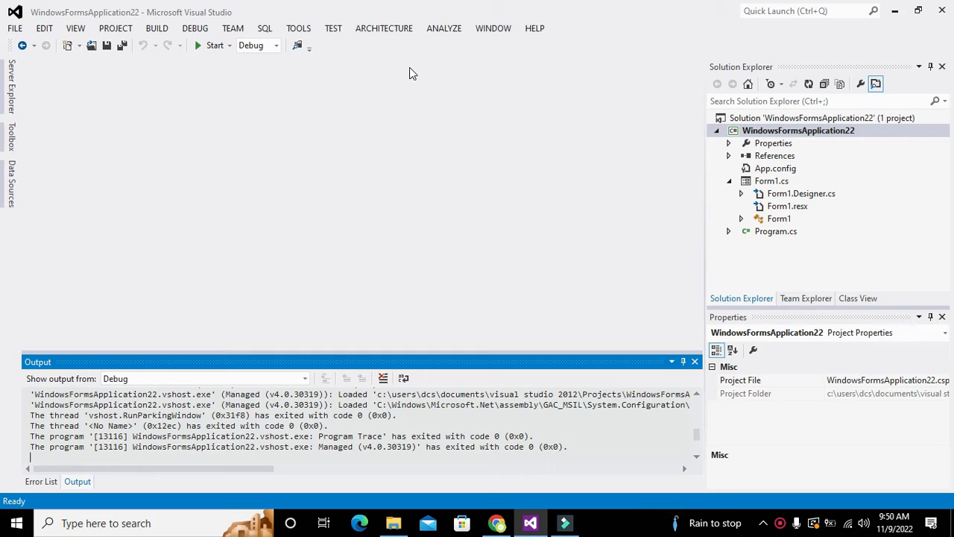
pyautogui.moveTo(252, 62)
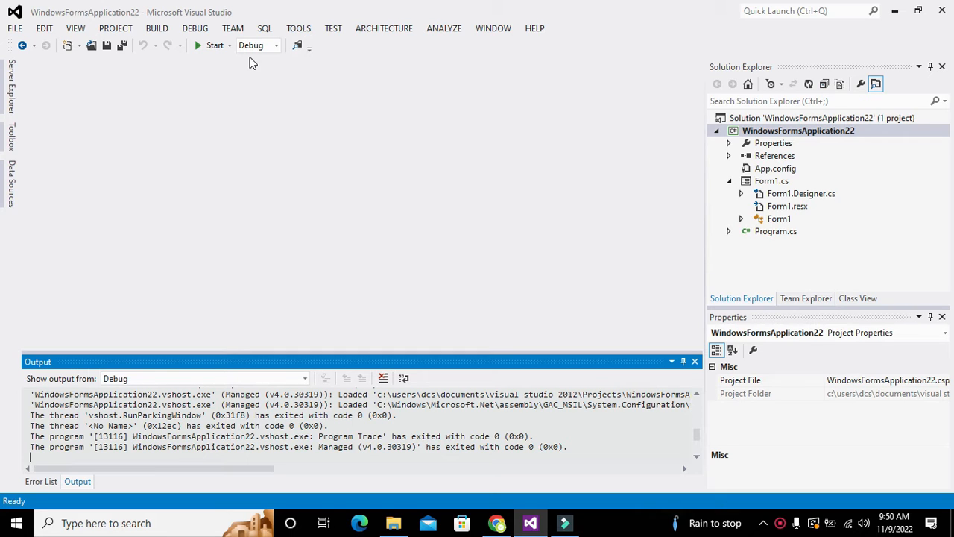
pyautogui.moveTo(112, 70)
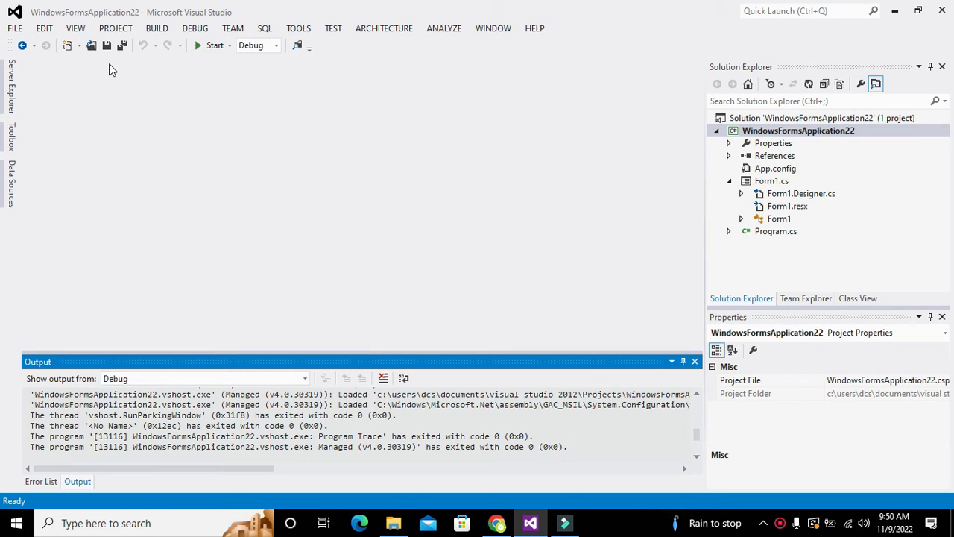
pyautogui.moveTo(71, 45)
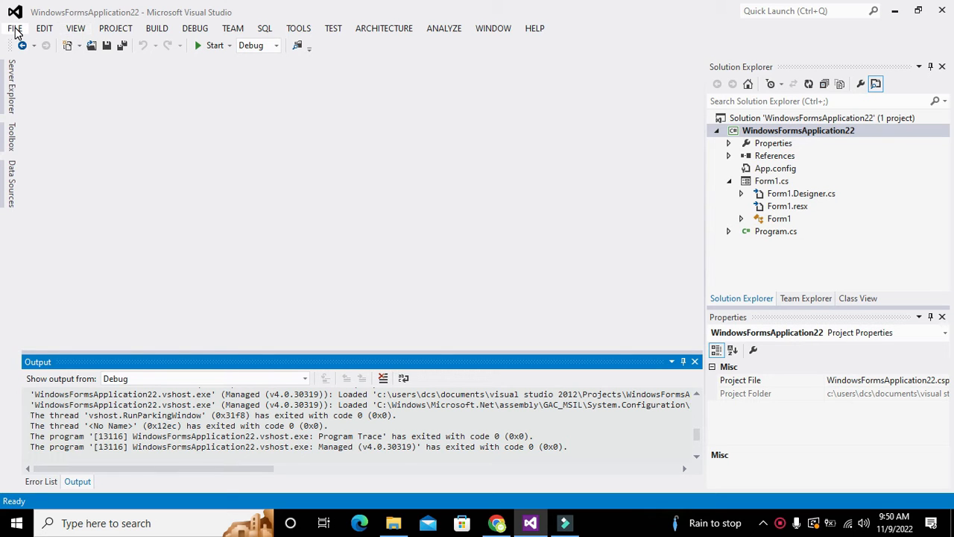
# Create a Visual C# Windows Forms Application project named 'zeta'
pyautogui.click(14, 28)
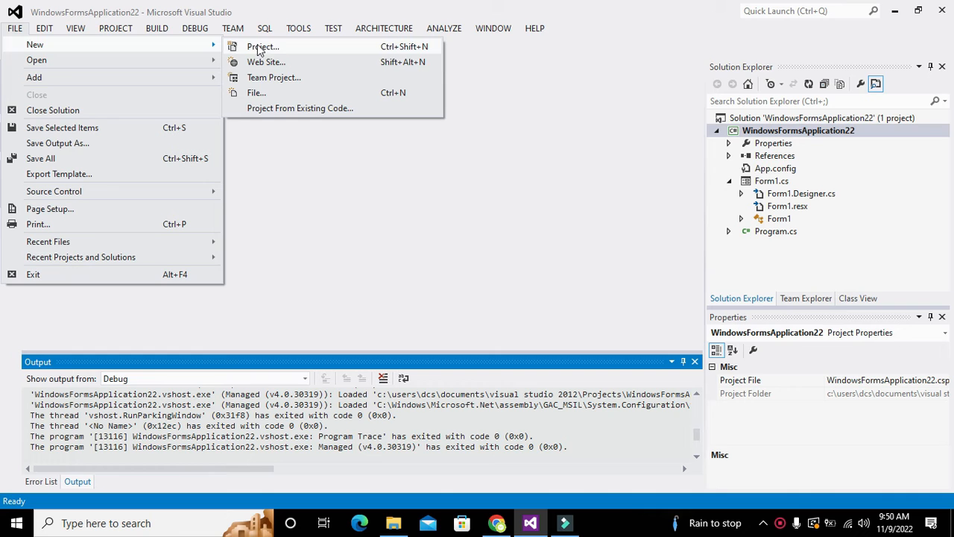
pyautogui.click(262, 47)
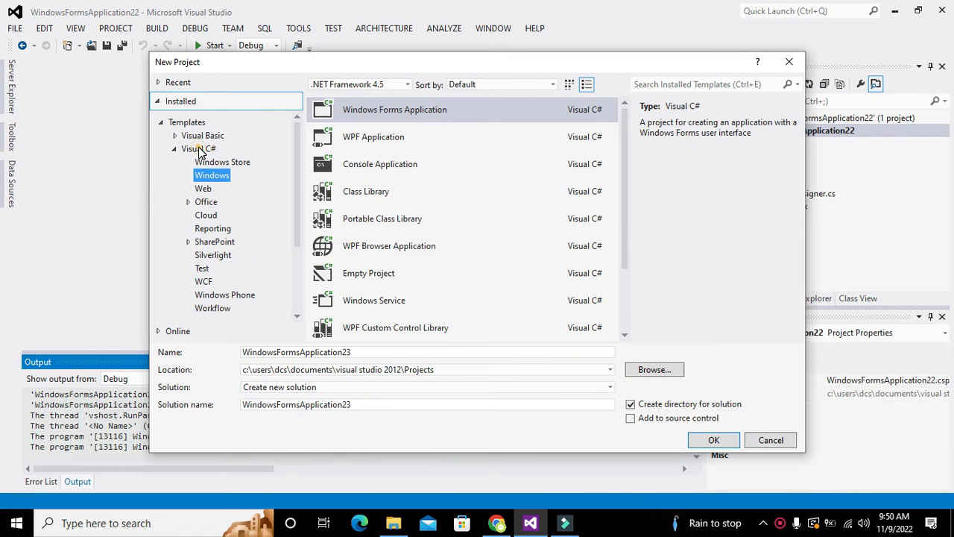
pyautogui.moveTo(376, 126)
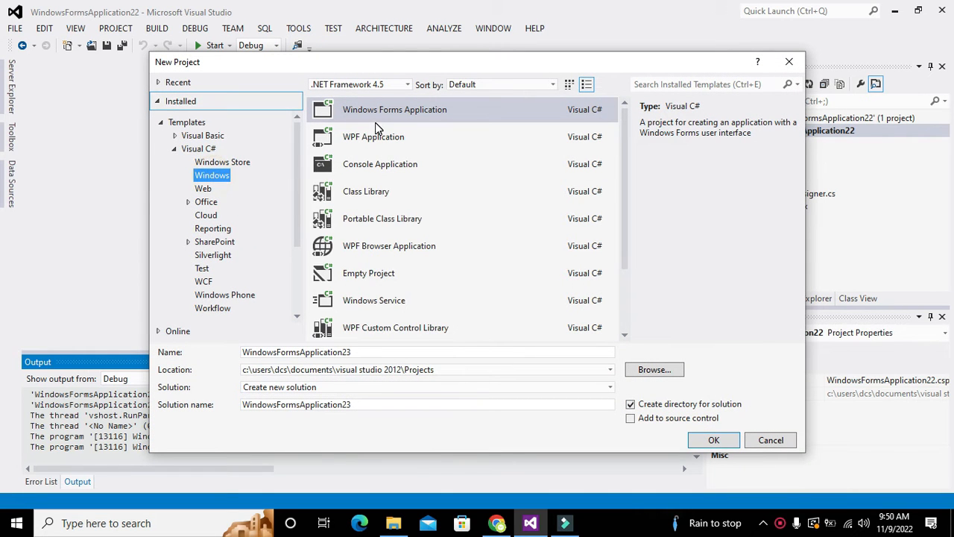
pyautogui.click(394, 110)
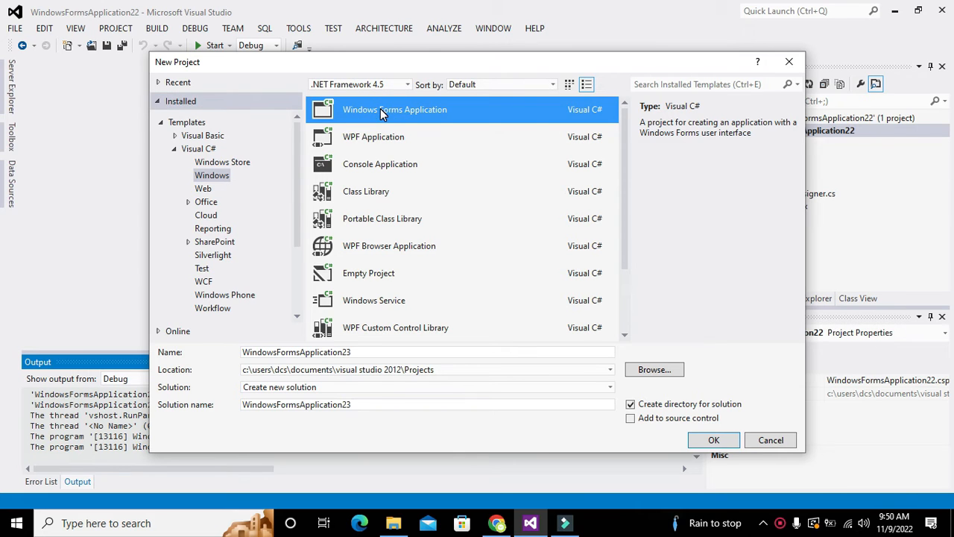
pyautogui.click(427, 352)
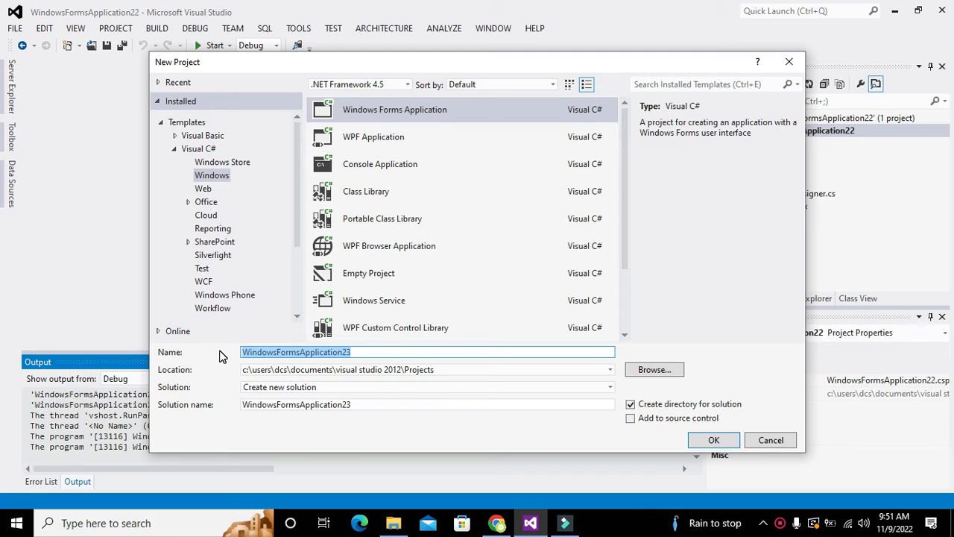
pyautogui.write('zeta')
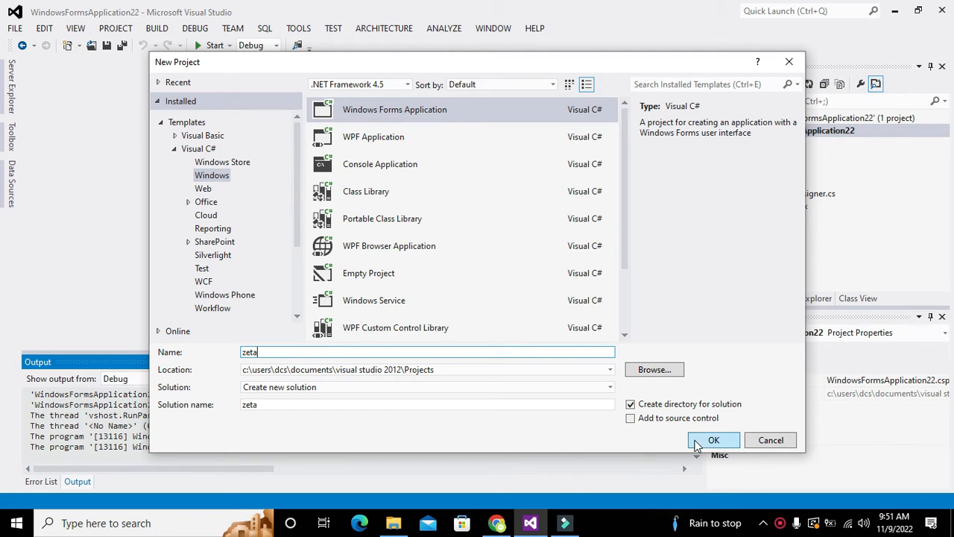
pyautogui.click(713, 439)
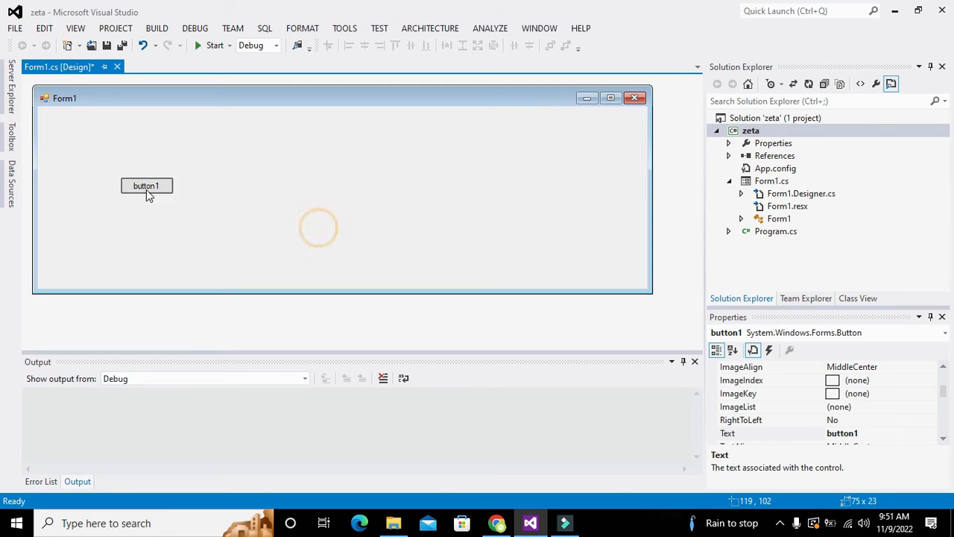
# Drag button1 to the form's top-left corner and generate its button1_Click handler
pyautogui.moveTo(146, 186); pyautogui.dragTo(72, 129)
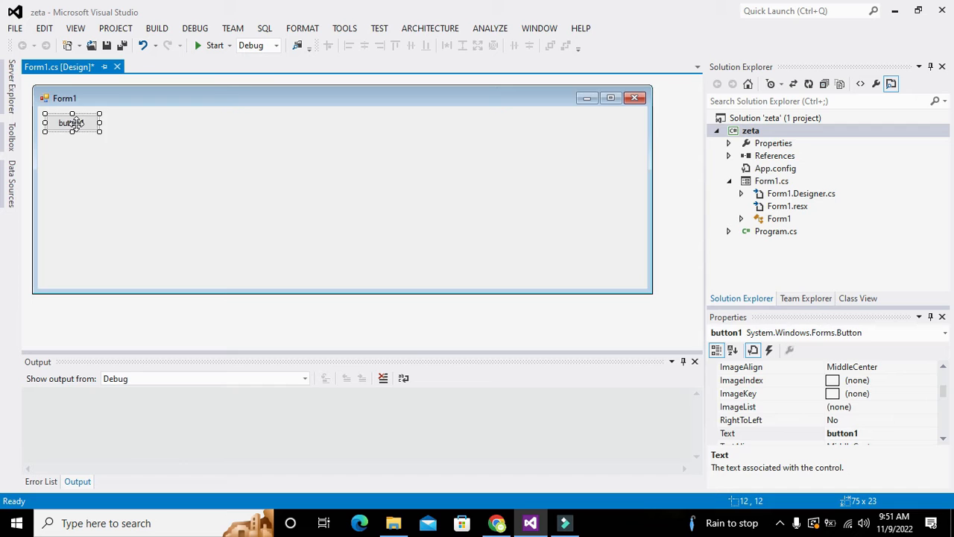
pyautogui.doubleClick(71, 122)
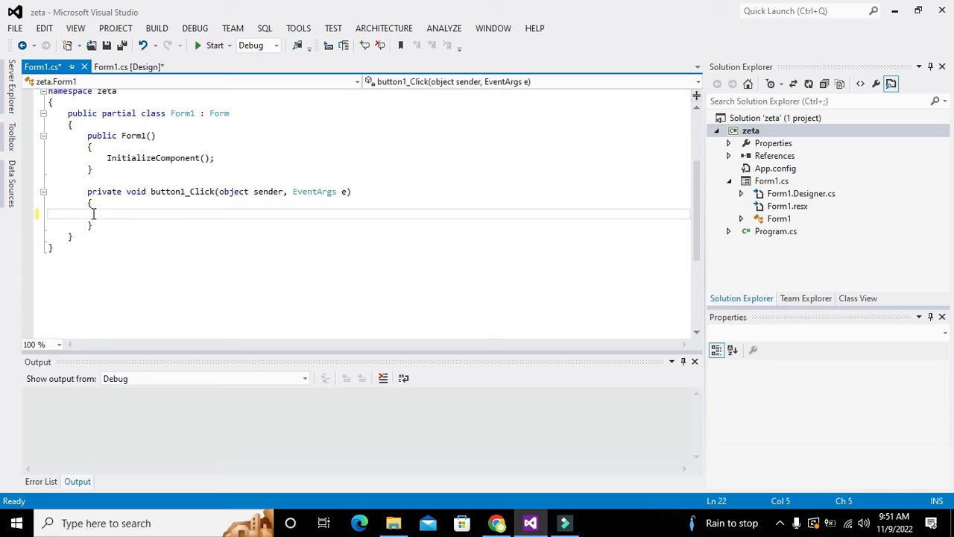
# Add 'using System.Media;' below the existing using statements in Form1.cs
pyautogui.moveTo(88, 214); pyautogui.dragTo(72, 236)
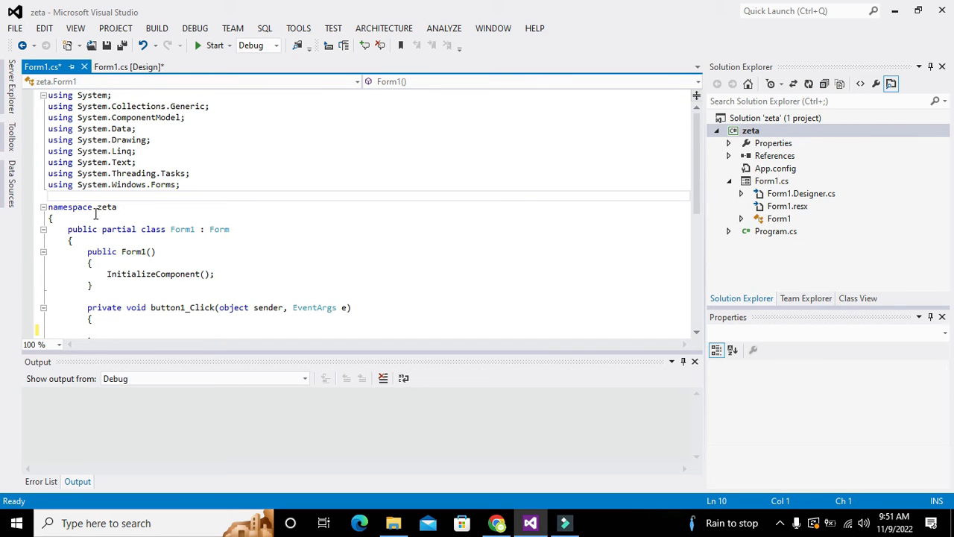
pyautogui.write('using System.Media;')
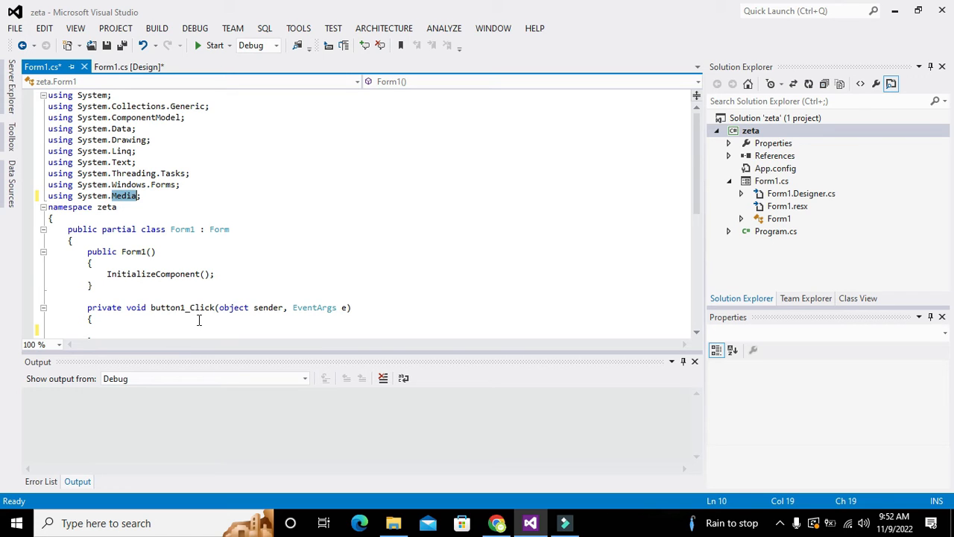
pyautogui.scroll(-3)
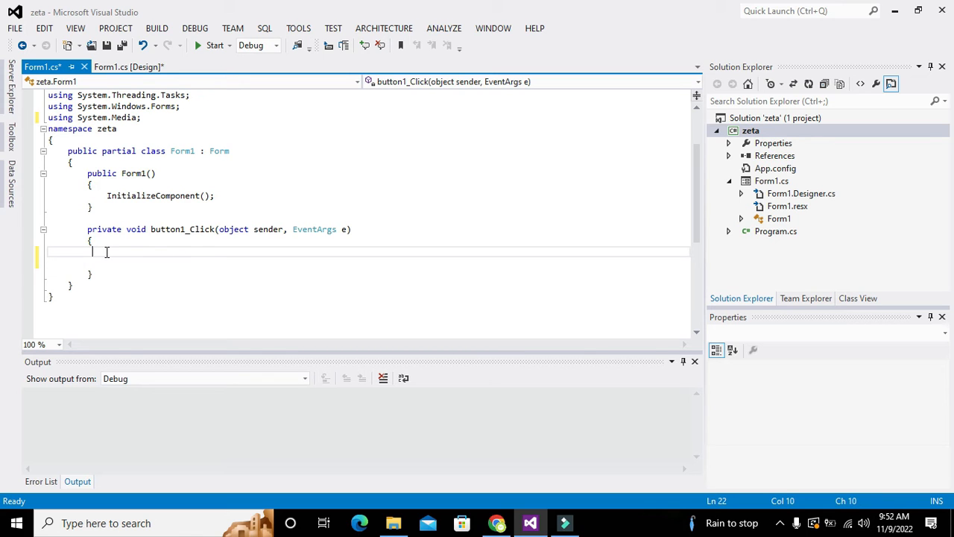
# Write 'SoundPlayer ss = new SoundPlayer()' in the button1_Click handler
pyautogui.write('SoundPlayer')
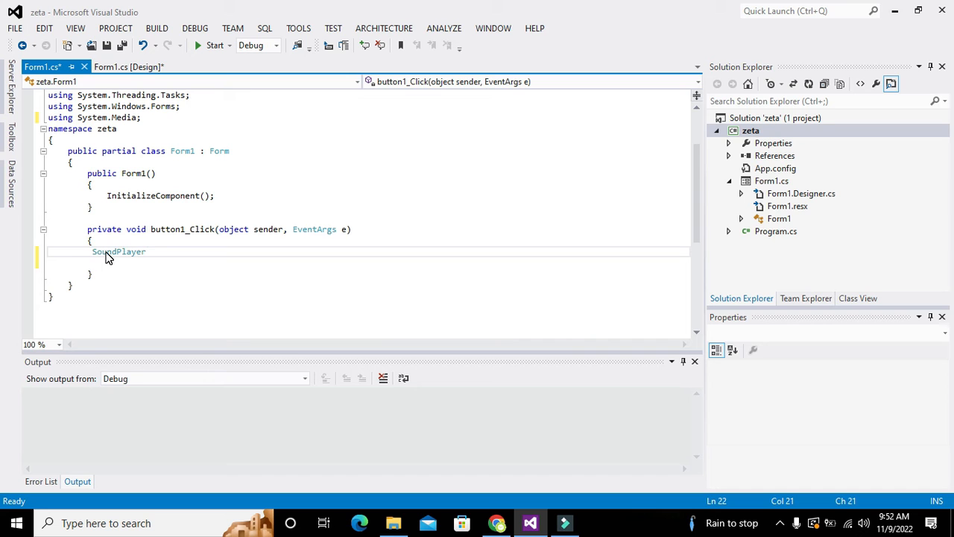
pyautogui.write('ss=new')
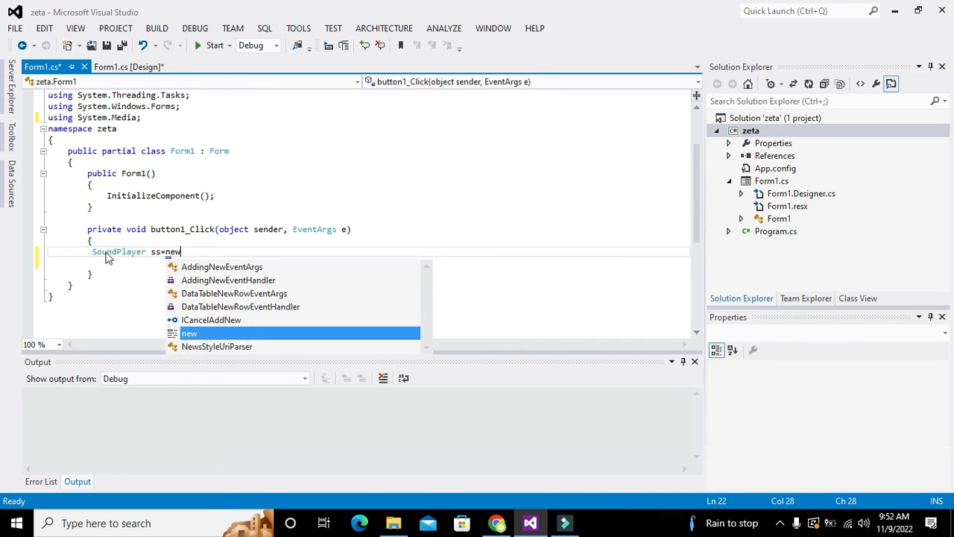
pyautogui.write('SoundP')
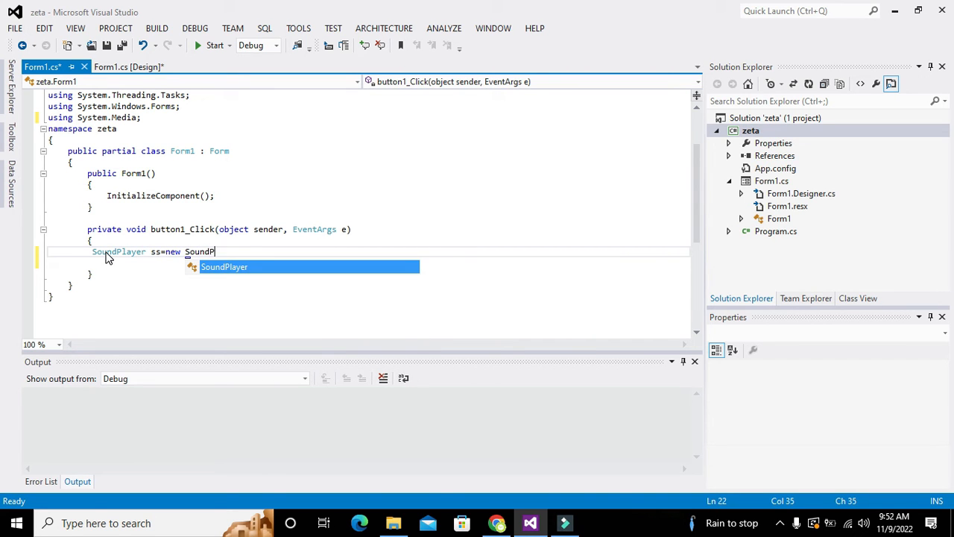
pyautogui.write('layer();')
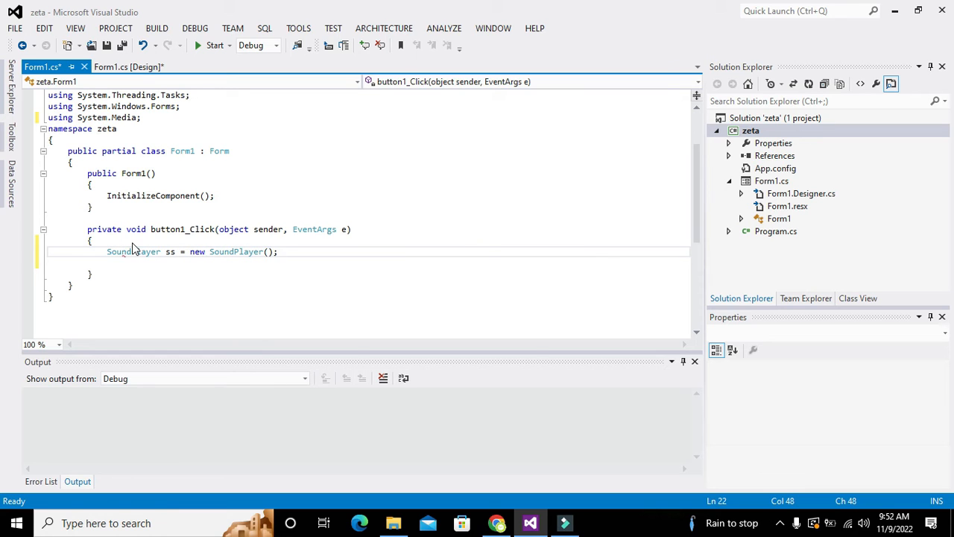
pyautogui.doubleClick(133, 251)
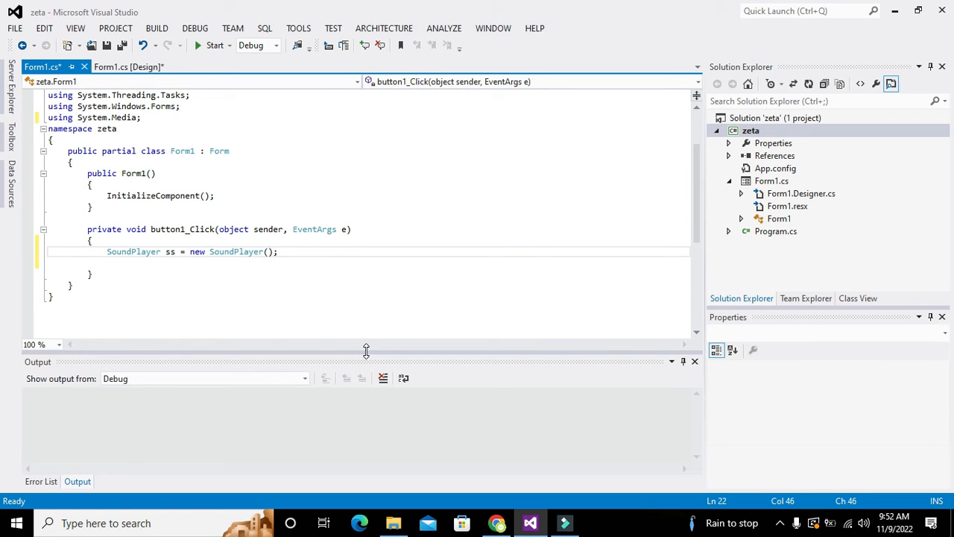
# Add an empty verbatim string @"" as the SoundPlayer path argument
pyautogui.write('@""')
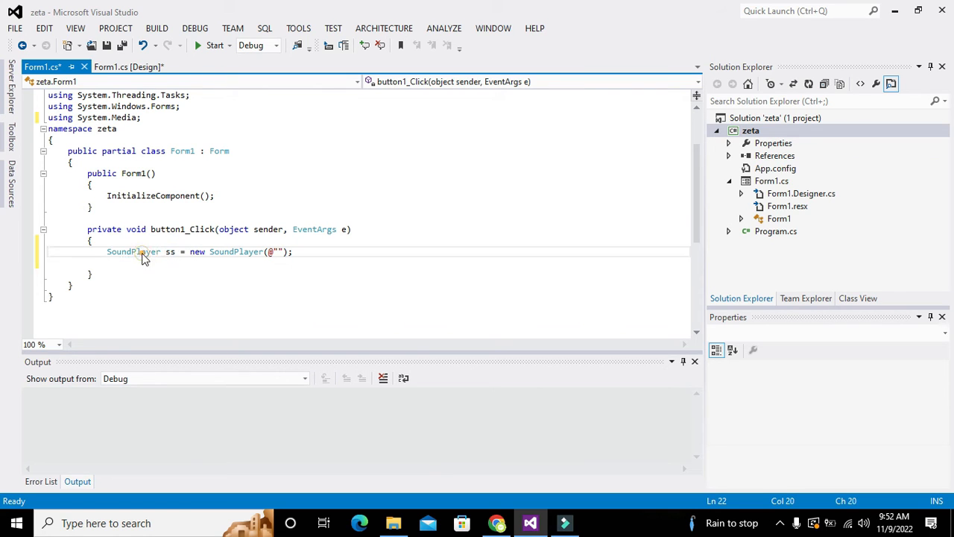
pyautogui.doubleClick(132, 251)
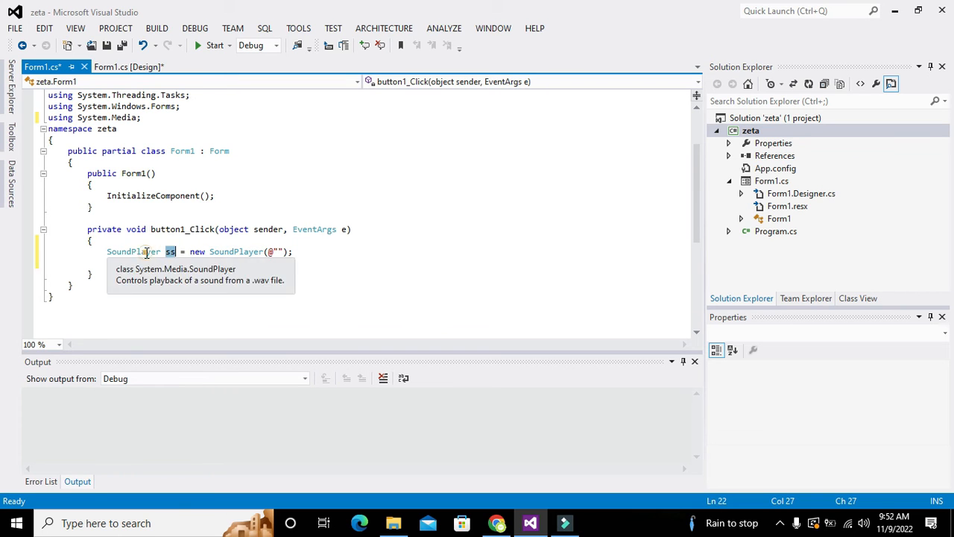
pyautogui.doubleClick(132, 252)
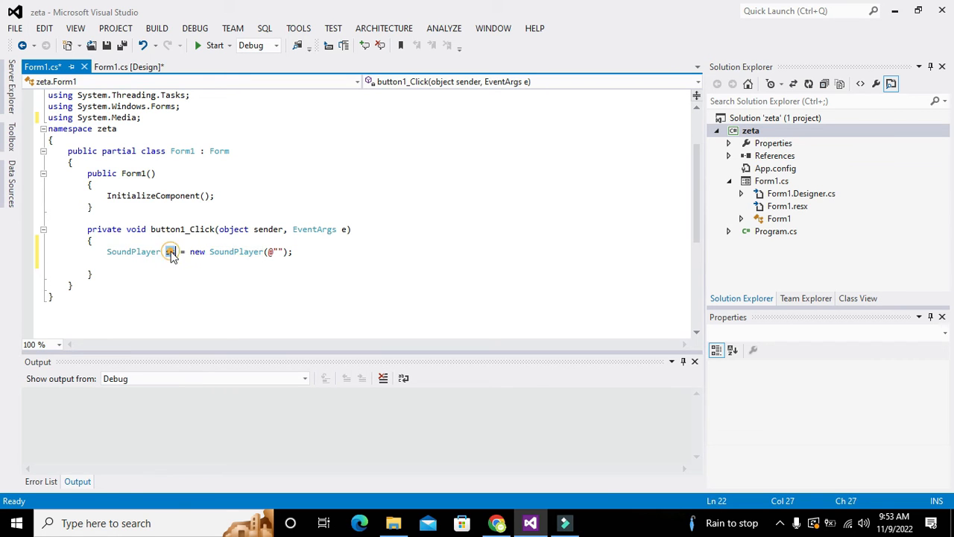
pyautogui.doubleClick(170, 251)
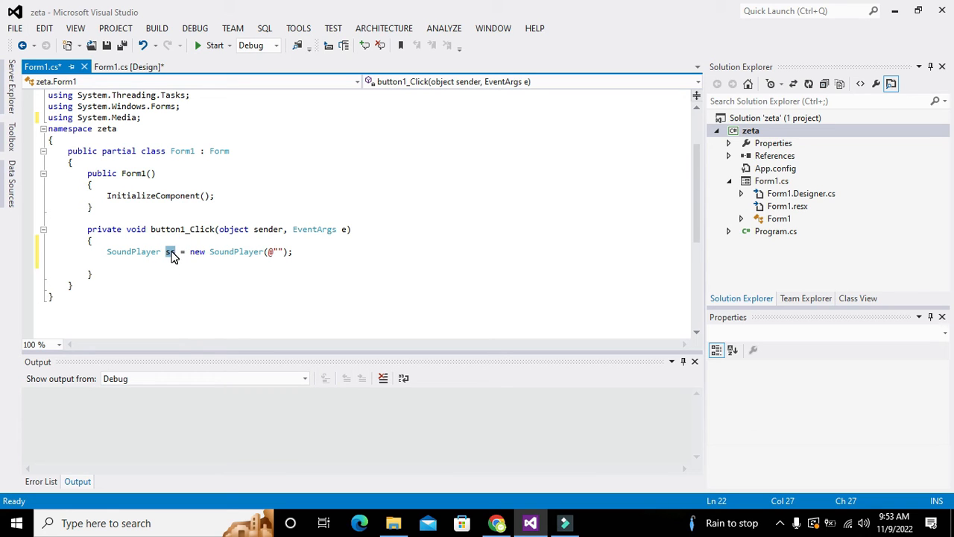
pyautogui.moveTo(235, 251)
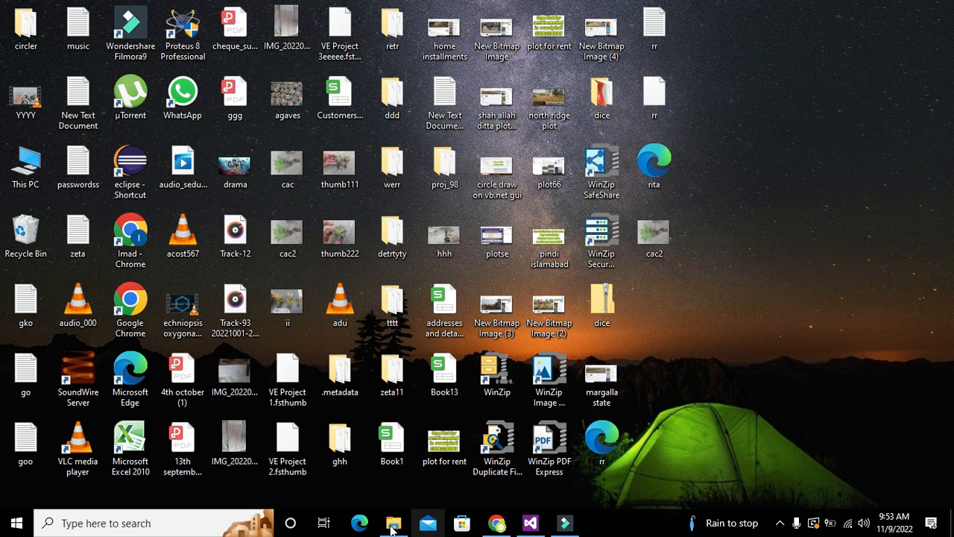
# Locate the 'we' WAV file in Downloads via File Explorer, then return to Visual Studio
pyautogui.click(393, 522)
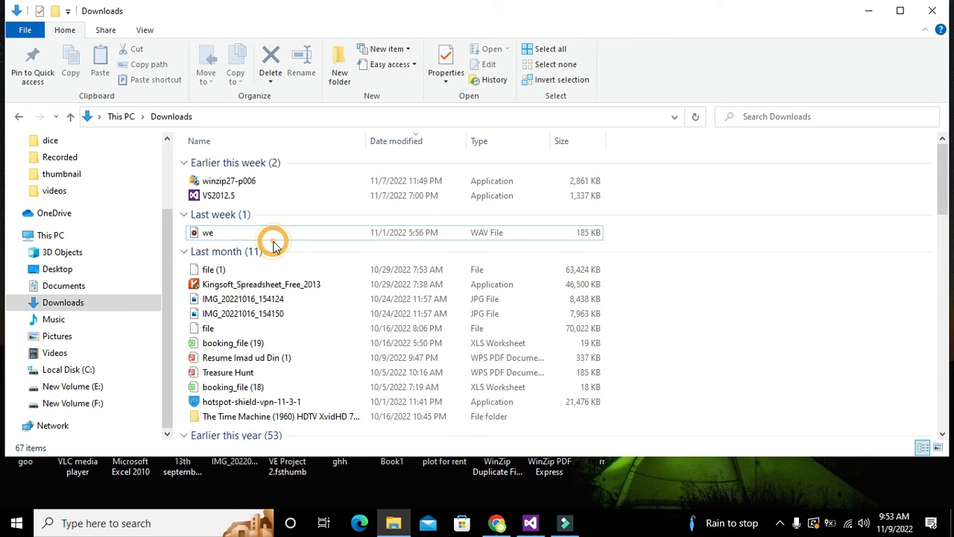
pyautogui.rightClick(207, 232)
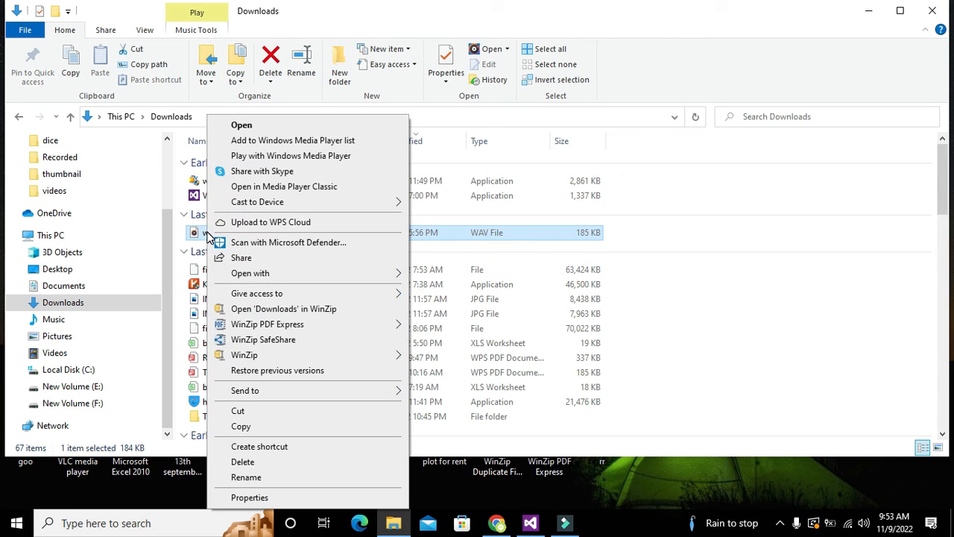
pyautogui.click(249, 497)
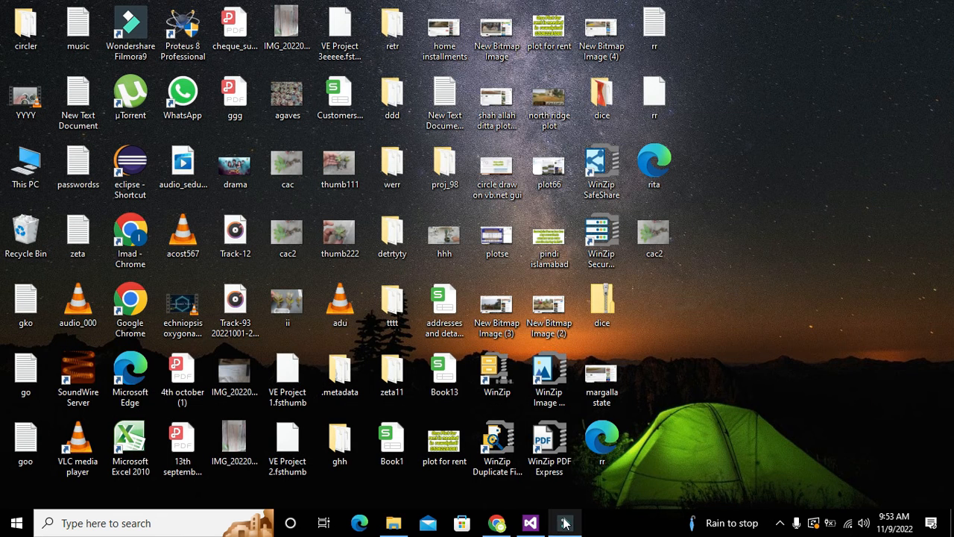
pyautogui.click(564, 523)
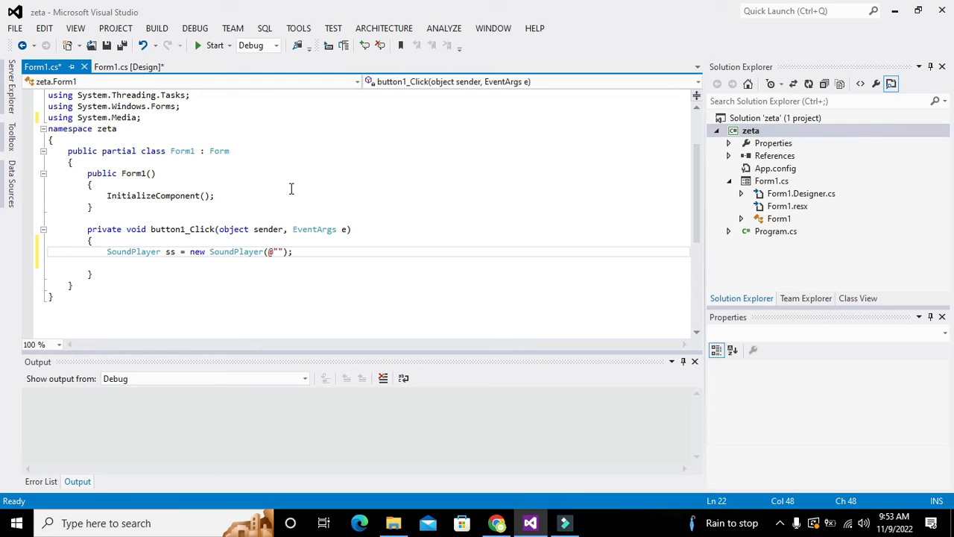
# Set the path to C:\Users\dcs\Downloads\we.wav and add ss.Play() on the next line
pyautogui.write('C:\\Users\\dcs\\Downloads')
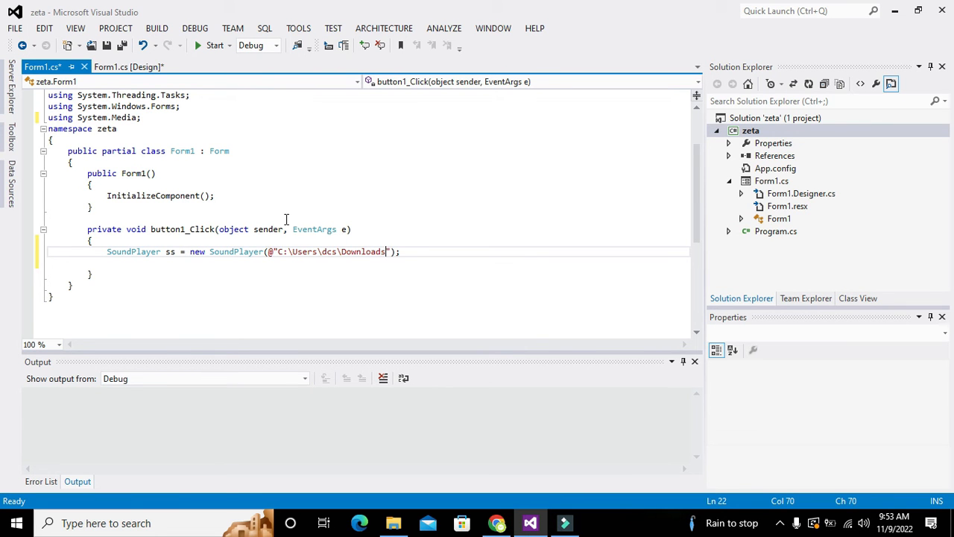
pyautogui.write('\\we.wav')
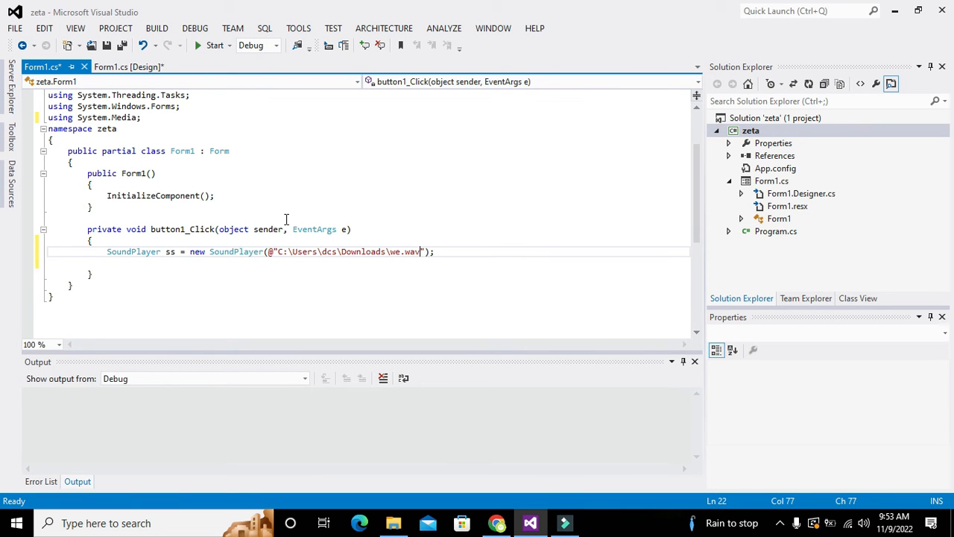
pyautogui.click(435, 252)
pyautogui.write('ss.P')
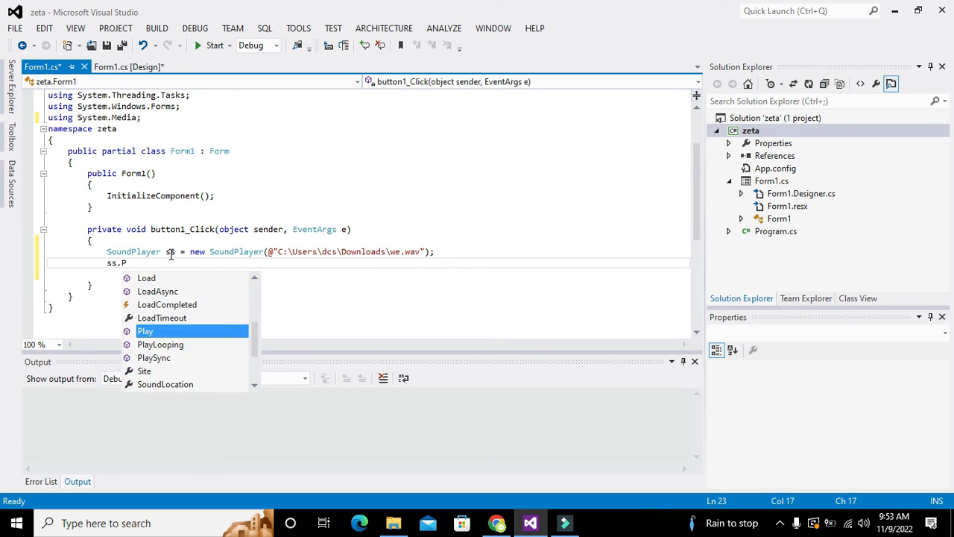
pyautogui.press('Tab')
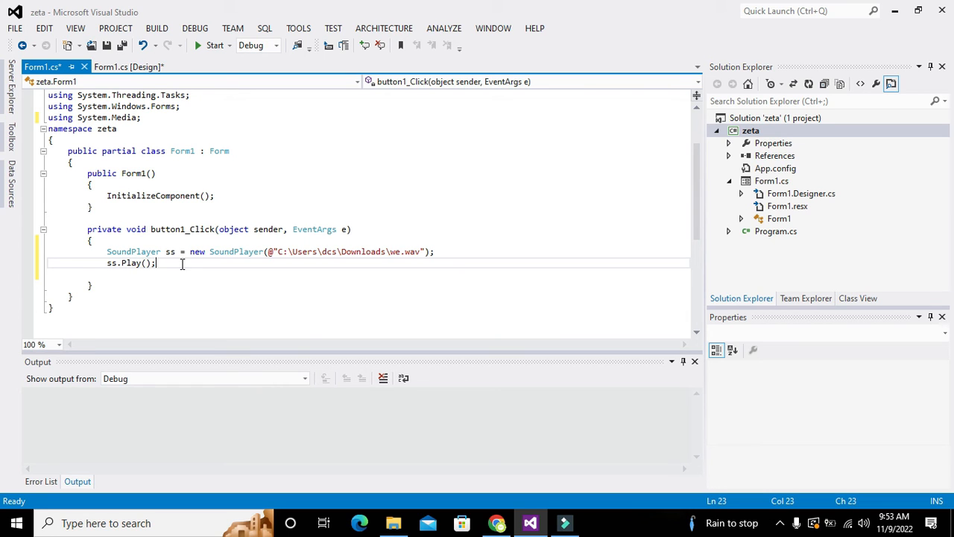
pyautogui.moveTo(214, 45)
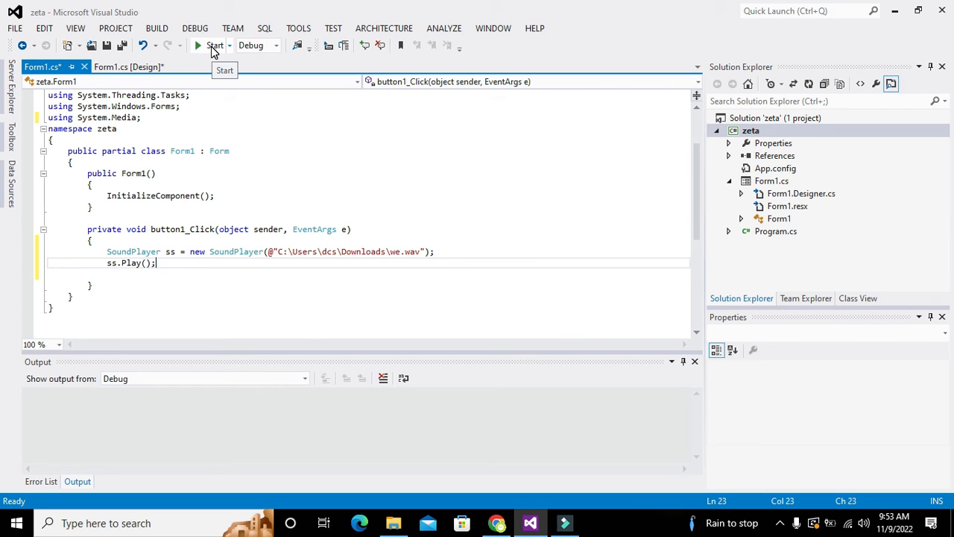
# Start the zeta project in Debug mode to open Form1 with button1
pyautogui.click(214, 45)
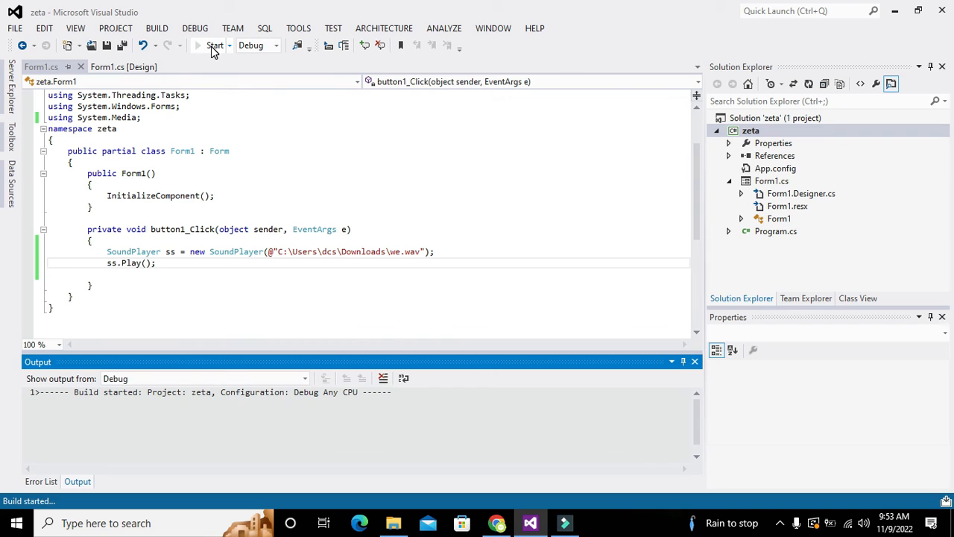
pyautogui.click(215, 45)
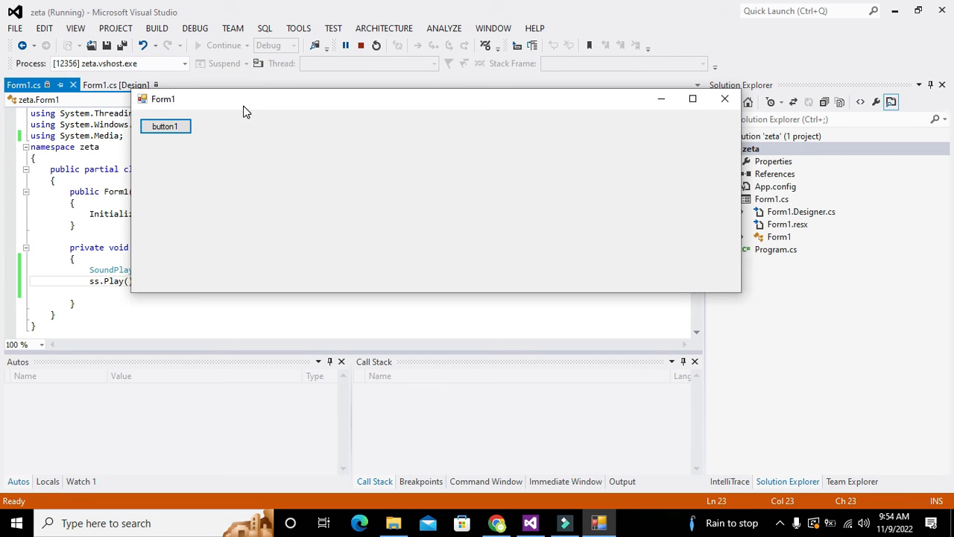
pyautogui.moveTo(362, 46)
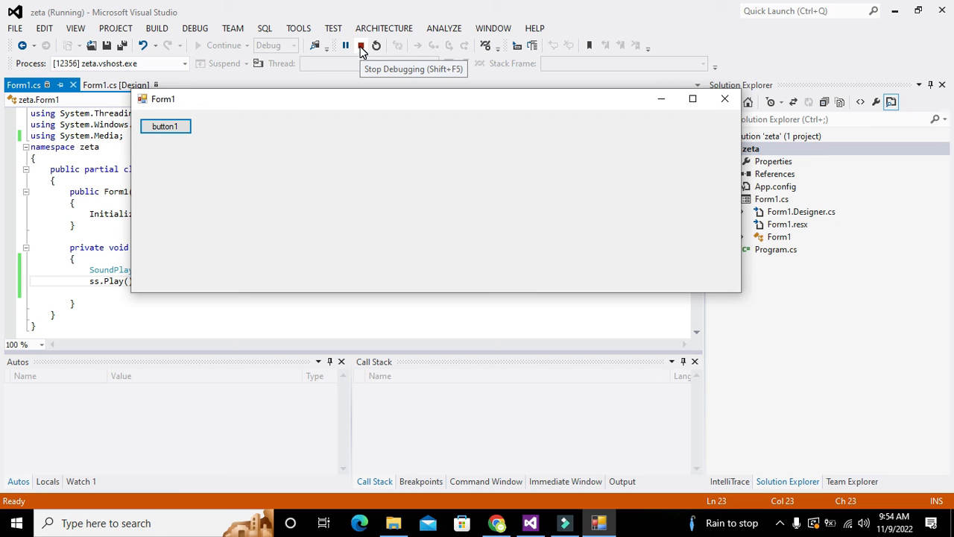
pyautogui.moveTo(770, 495)
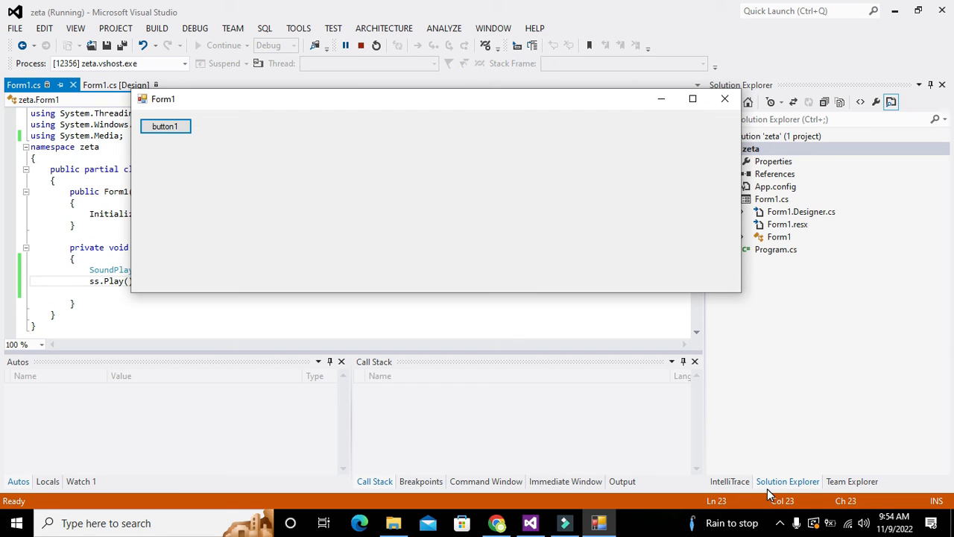